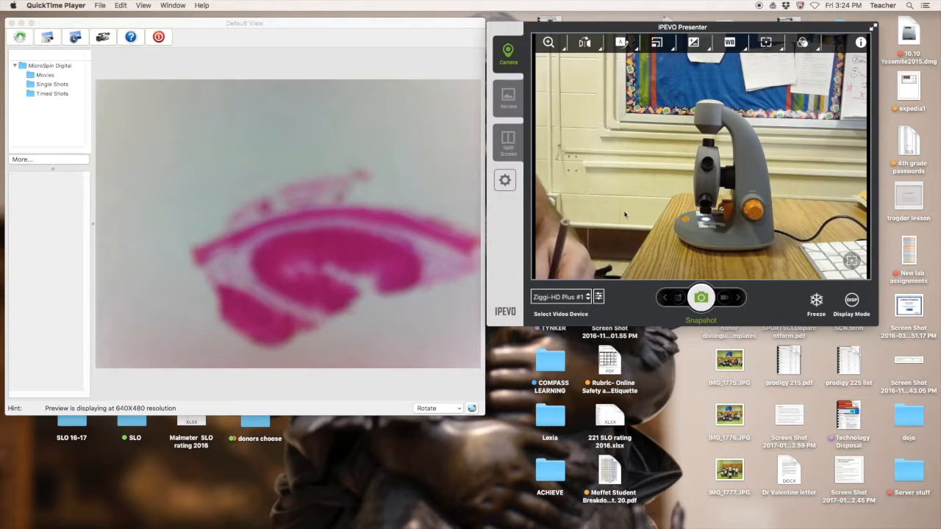
{"action": "mouse_move", "coordinate": [309, 278]}
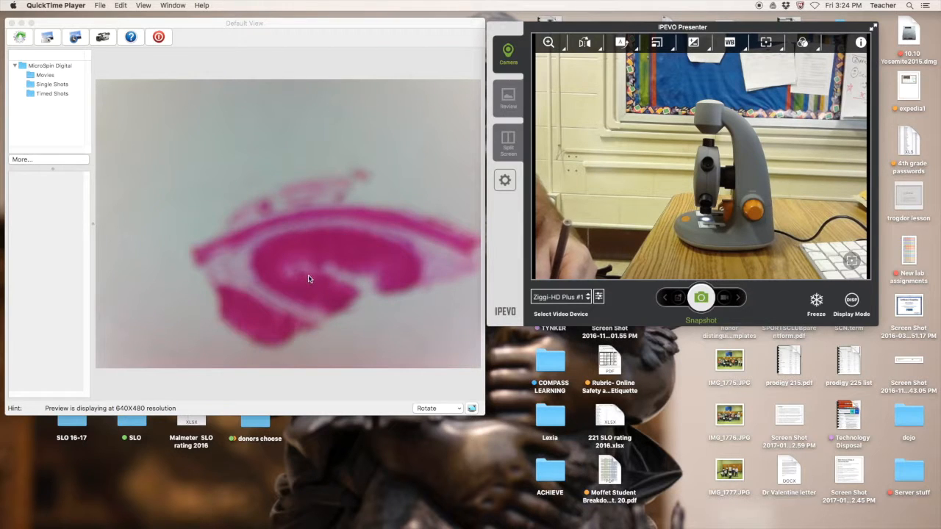